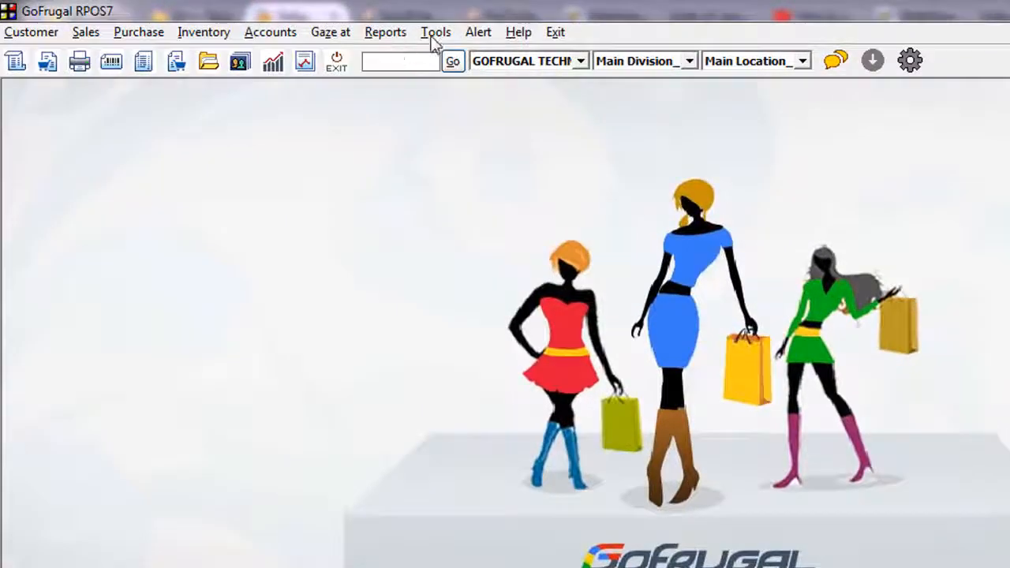
# Launch the Print Design add-on from Tools > Add-on products
pyautogui.click(436, 31)
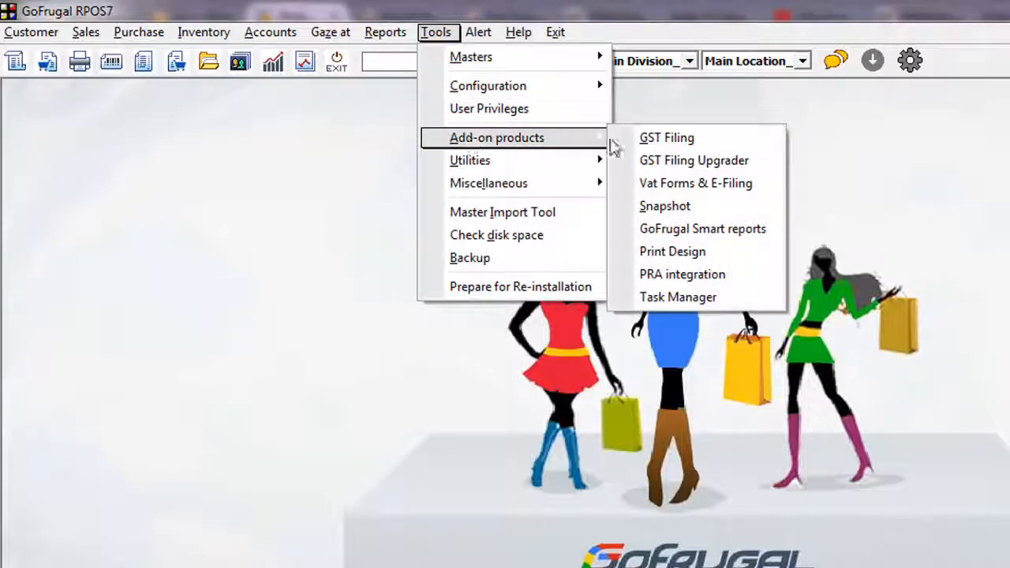
pyautogui.click(673, 251)
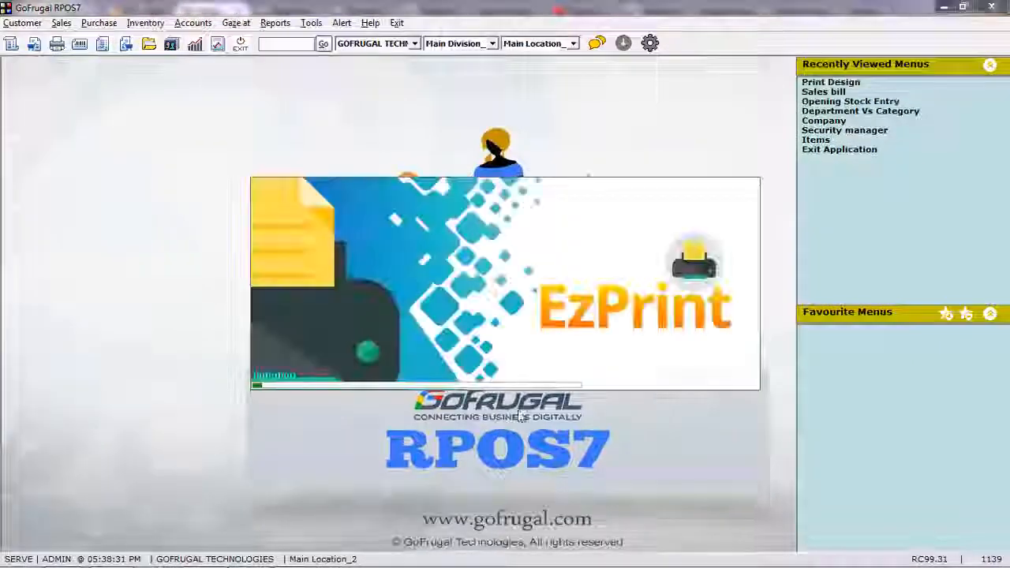
# Enable editing on the SALES_GST receipt layout so the designer tools become available
pyautogui.click(830, 82)
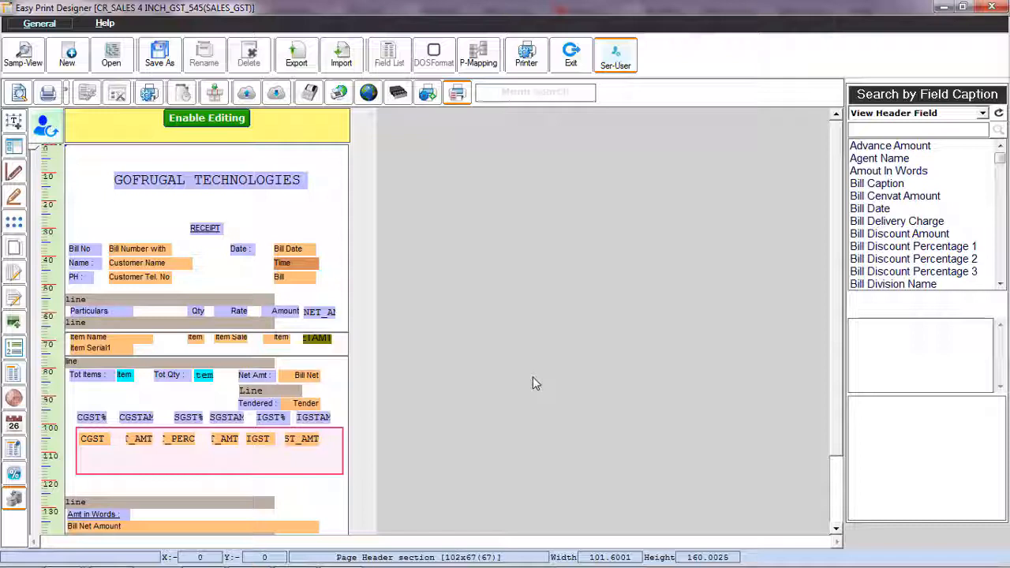
pyautogui.click(207, 117)
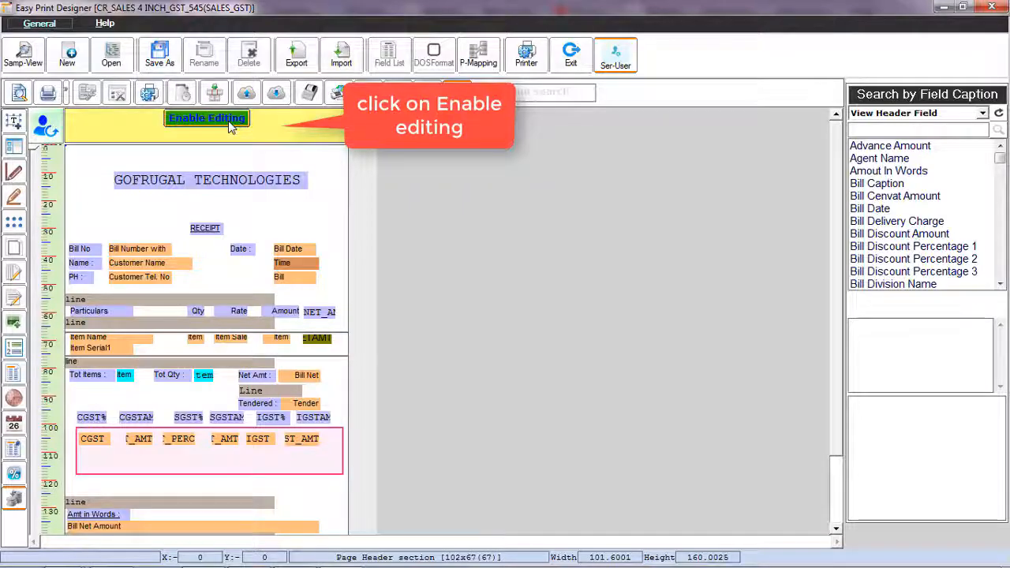
pyautogui.click(207, 116)
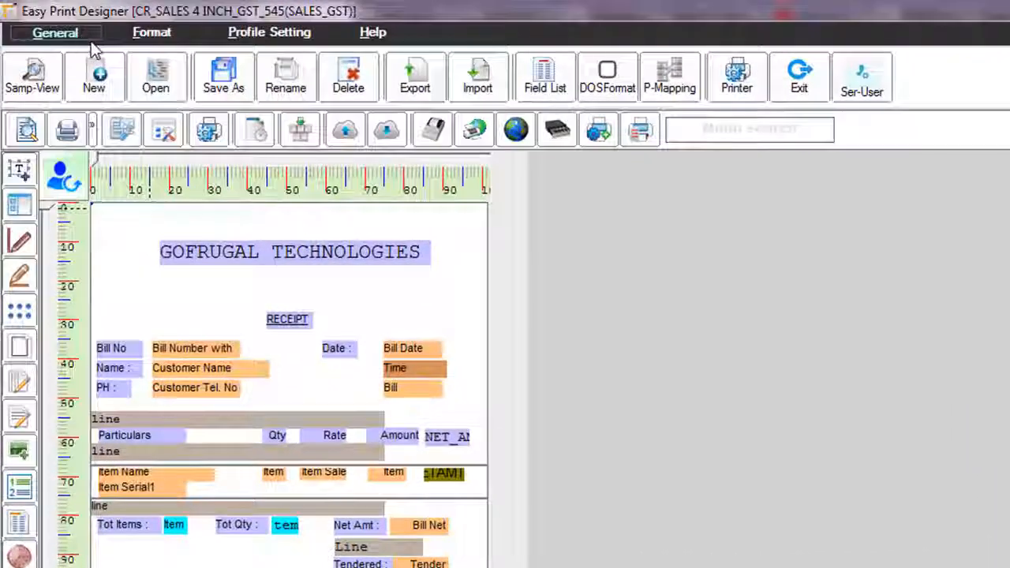
pyautogui.moveTo(401, 49)
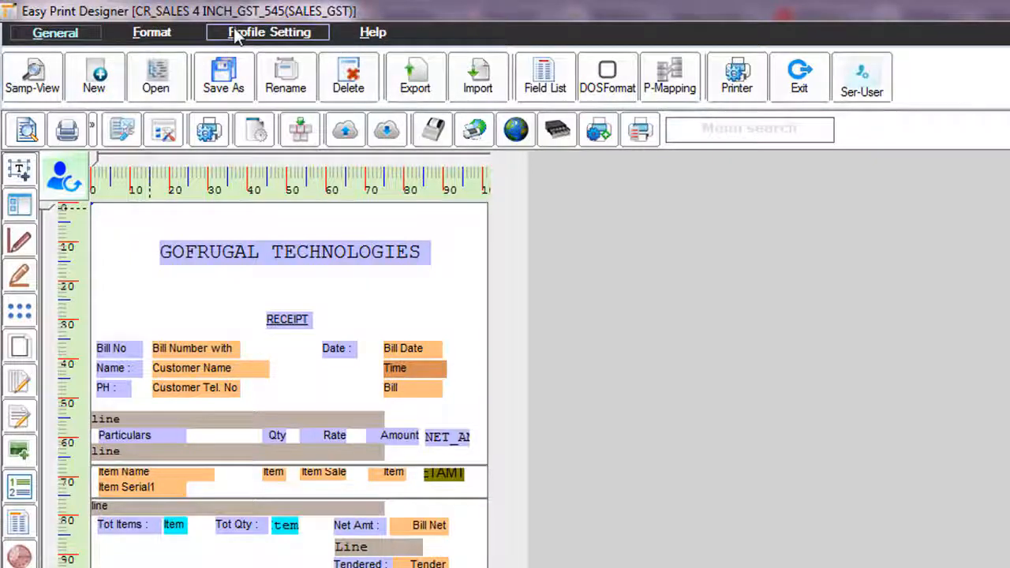
# Bring up the Water Marking Setting dialog from Profile Setting
pyautogui.click(269, 32)
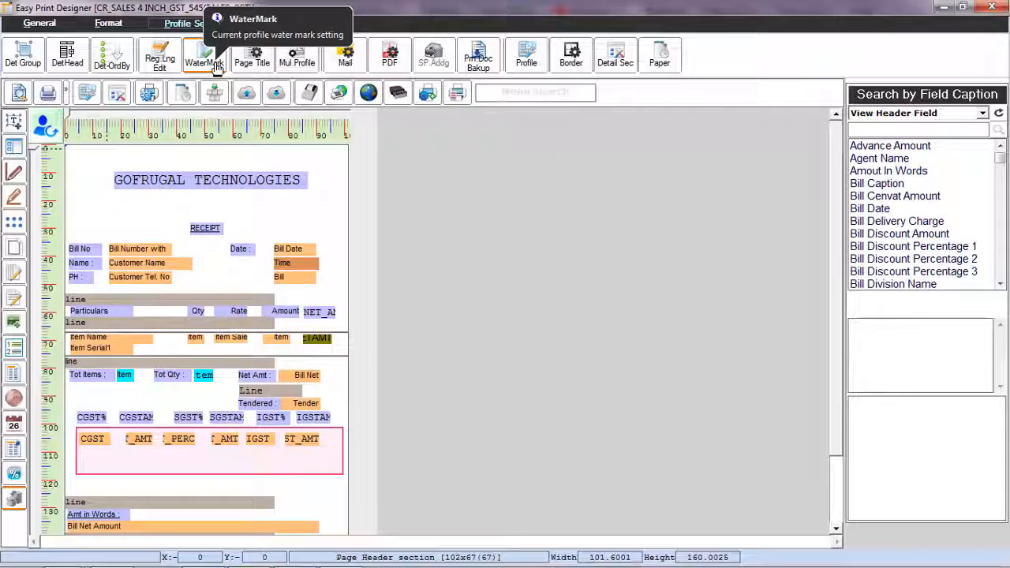
pyautogui.click(206, 59)
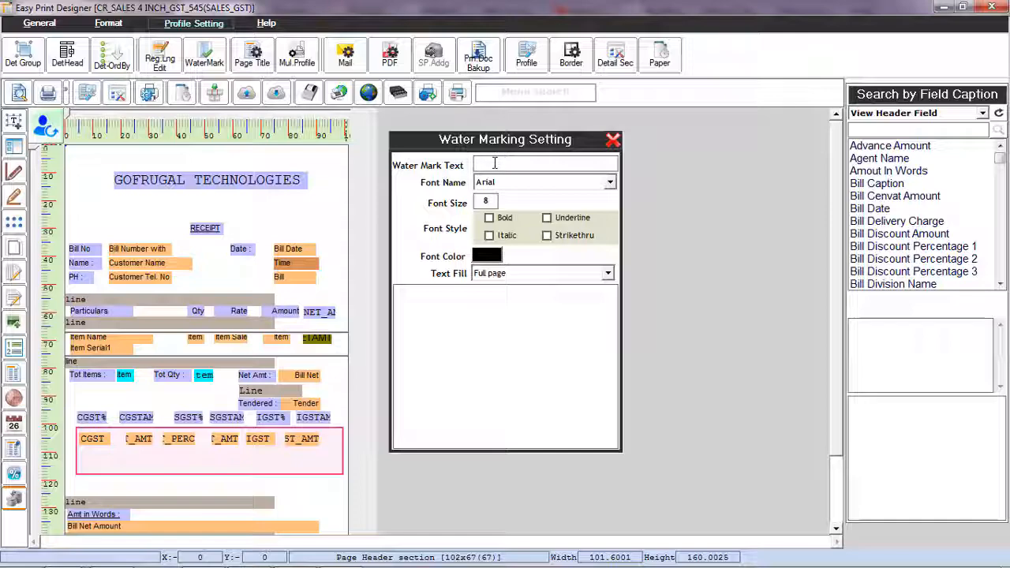
# Enter watermark text 'GOFRUGAL TECHNOLOGIES' and keep the font as Arial
pyautogui.write('GOFRUGAL TECHNOLOGIES')
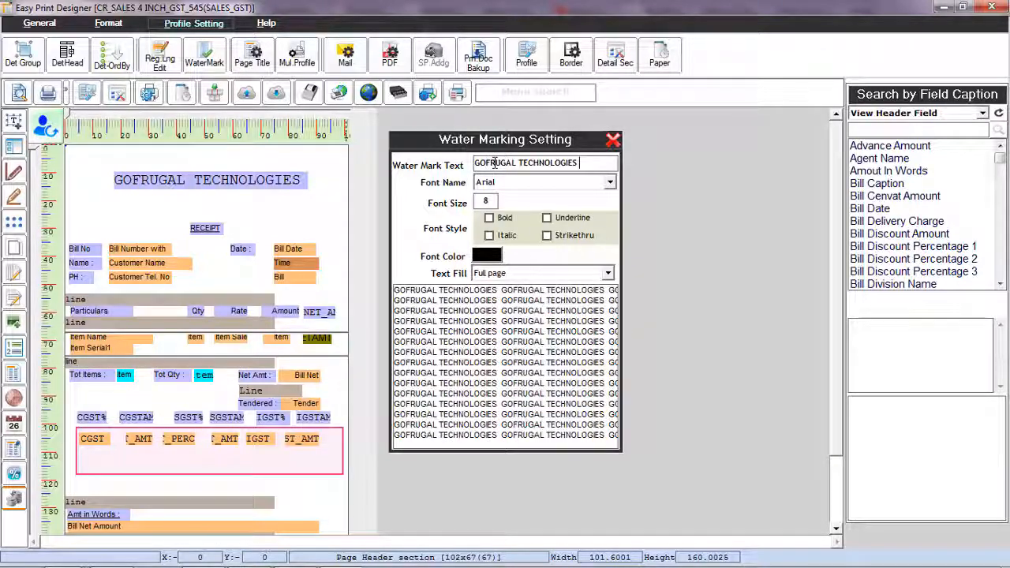
pyautogui.click(609, 183)
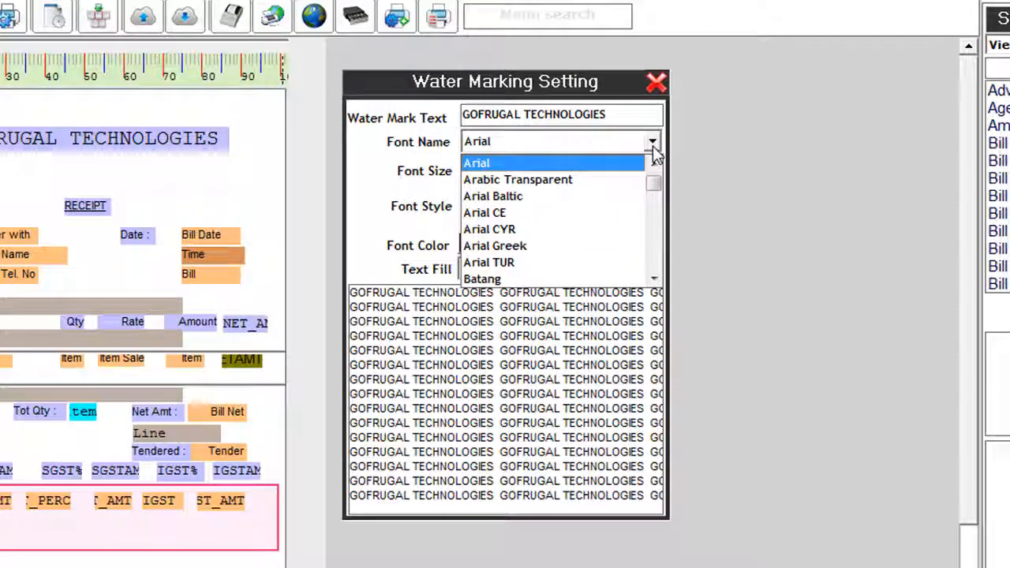
pyautogui.click(477, 163)
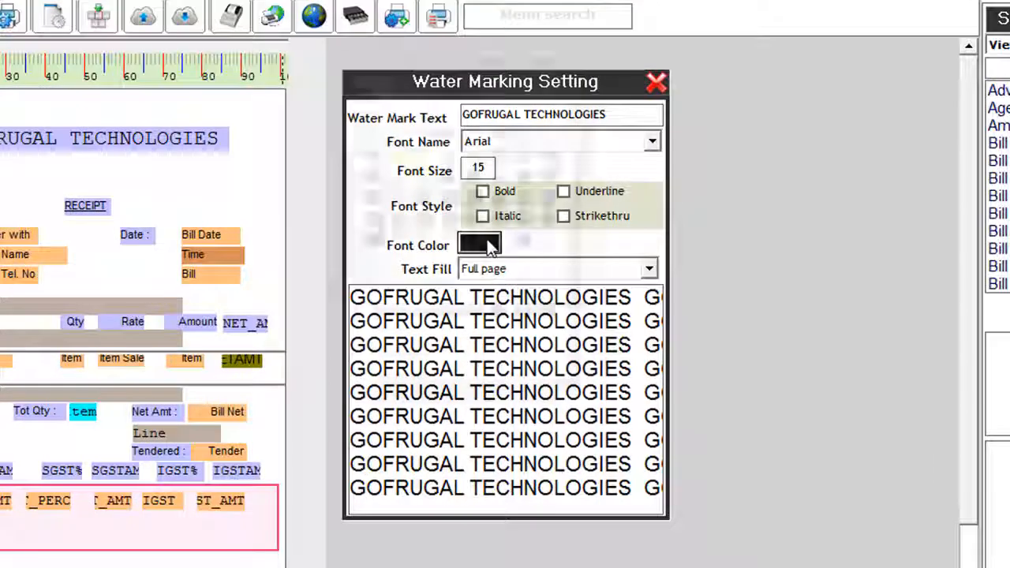
pyautogui.click(480, 243)
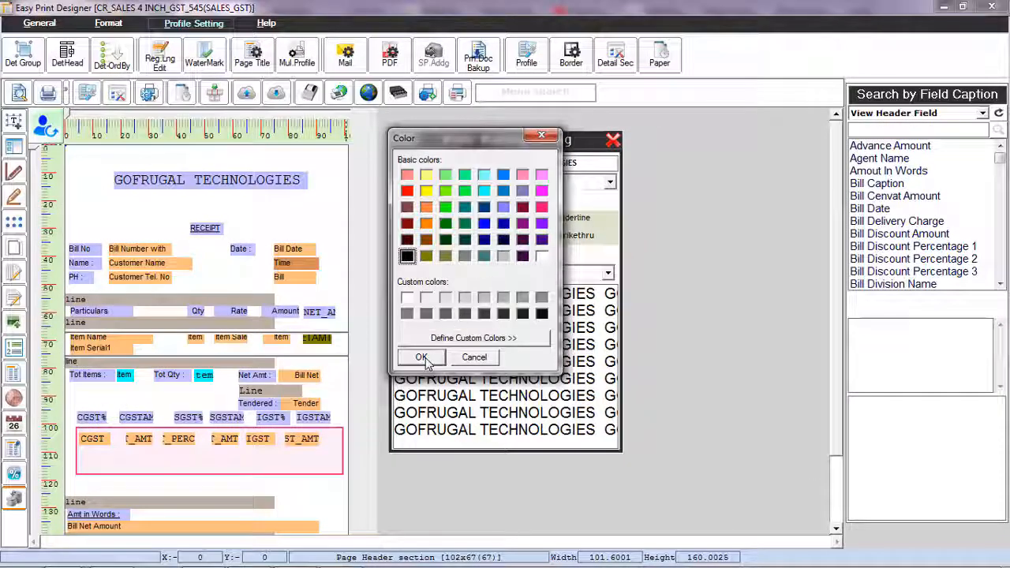
pyautogui.click(422, 356)
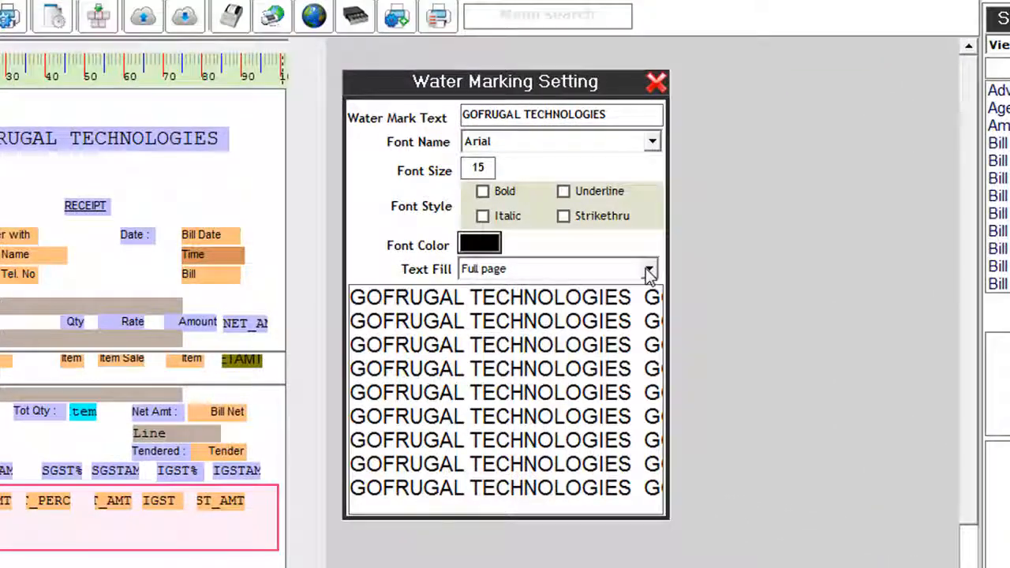
# Set Text Fill to 'Center page' and close the watermark settings
pyautogui.click(650, 269)
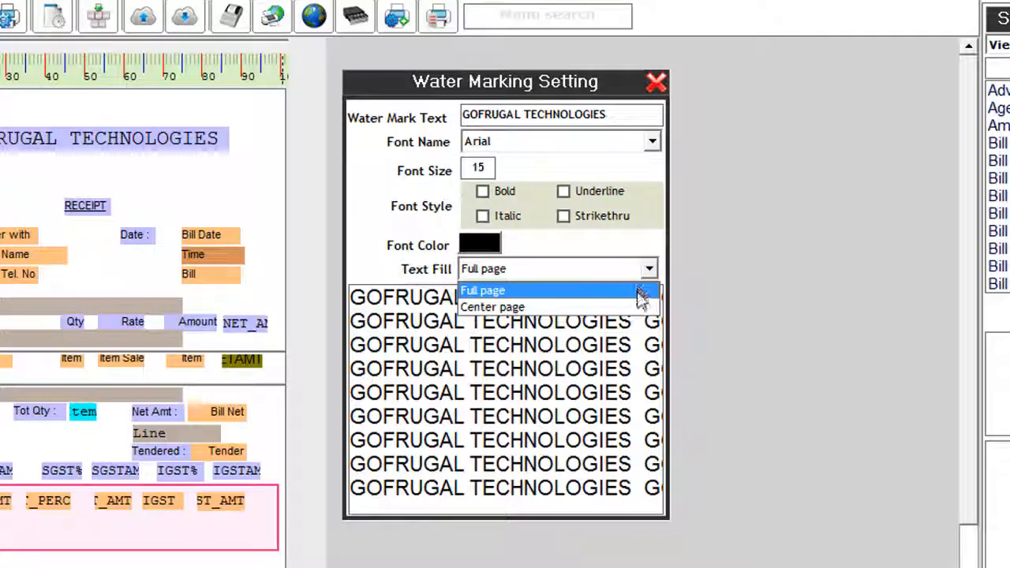
pyautogui.click(492, 306)
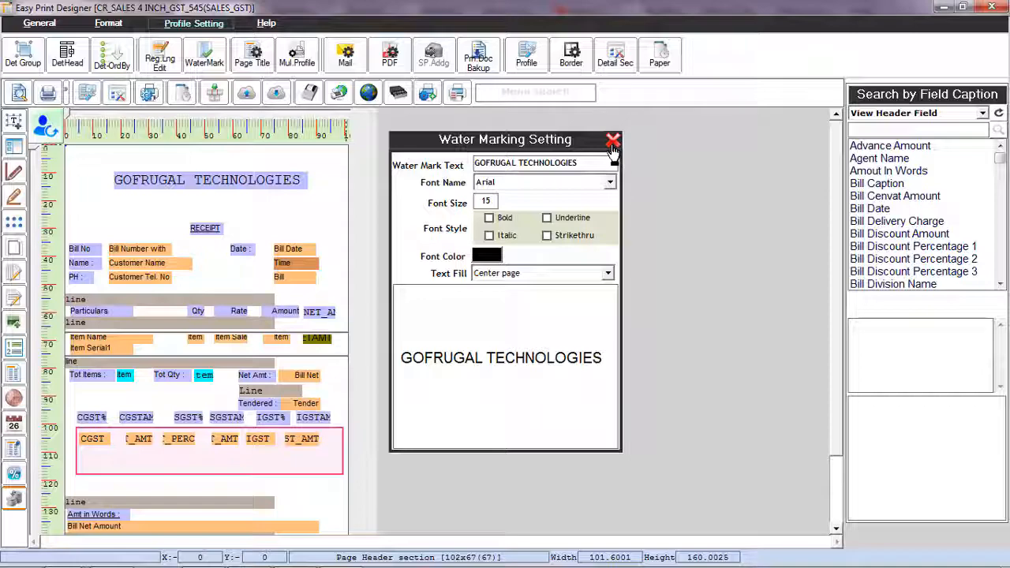
pyautogui.click(613, 139)
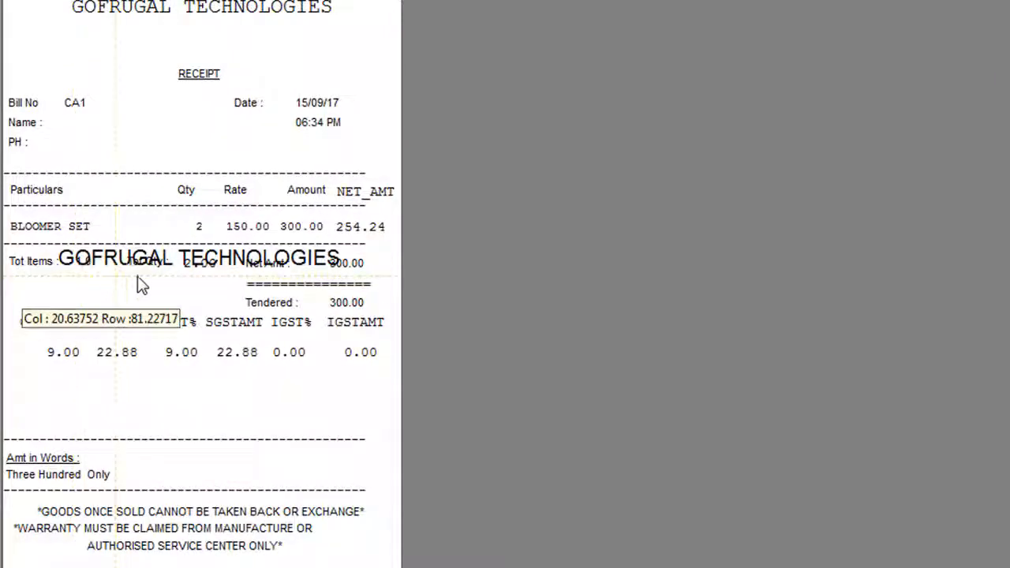
pyautogui.moveTo(229, 268)
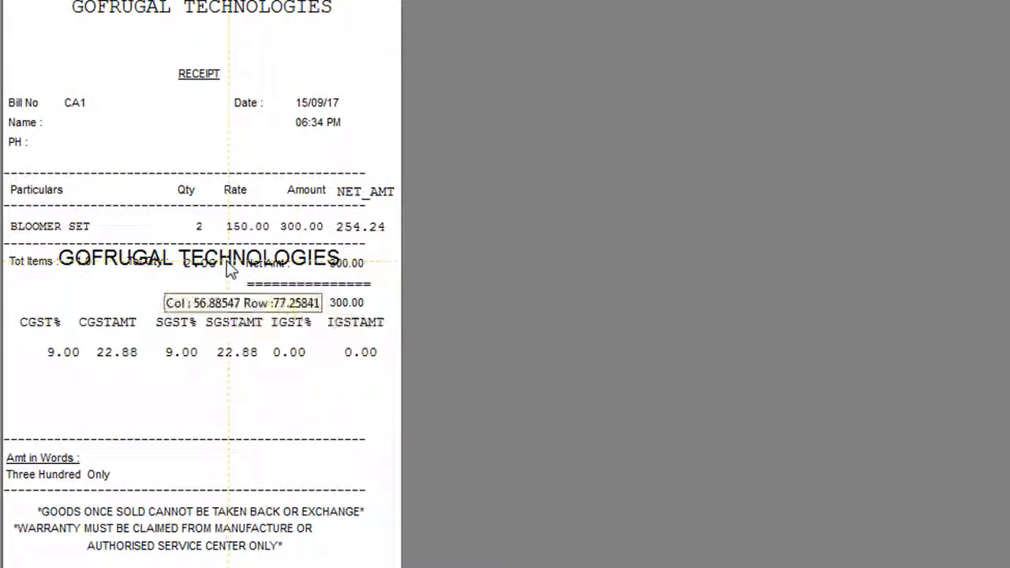